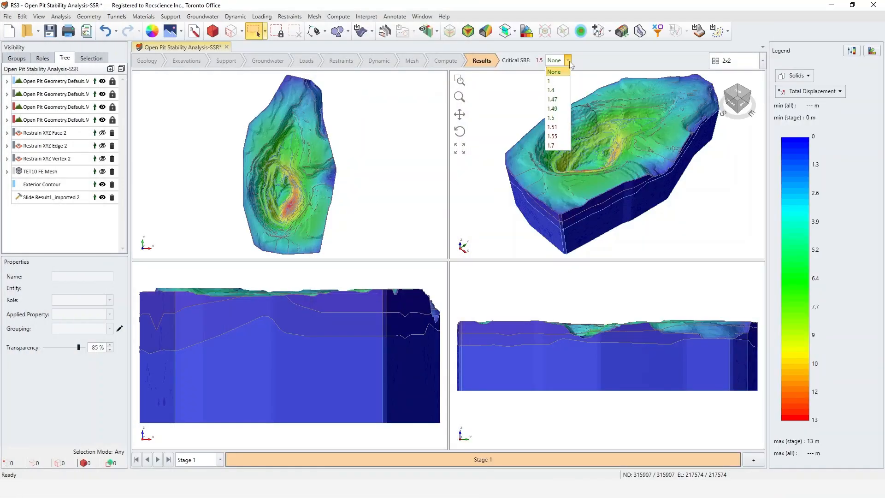
mouse_move(556, 80)
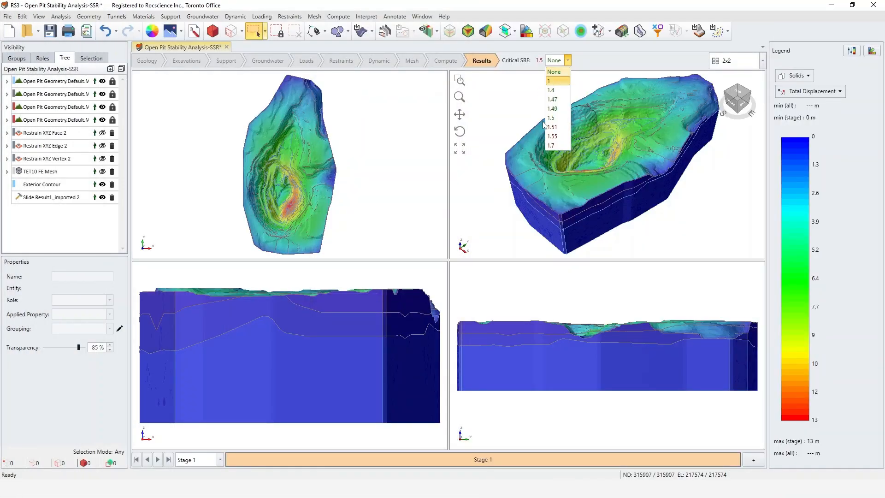
Create a new blank project after previewing the finished displacement results
click(554, 72)
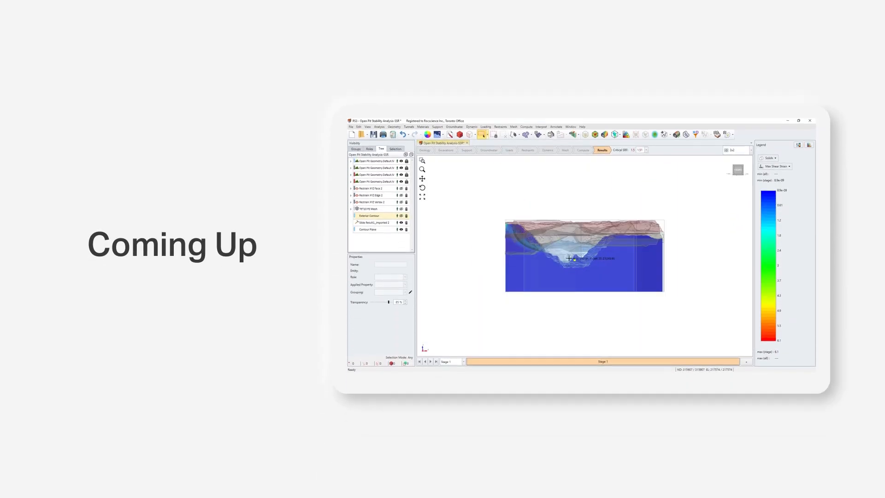
mouse_move(422, 196)
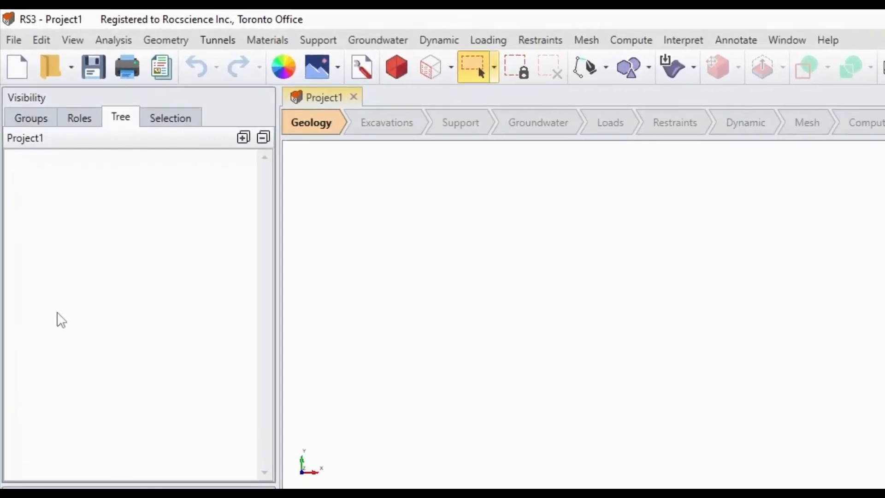
Import Open Pit Stability Analysis.slide3m2 with Generate Mesh and Surface restraints kept
click(13, 40)
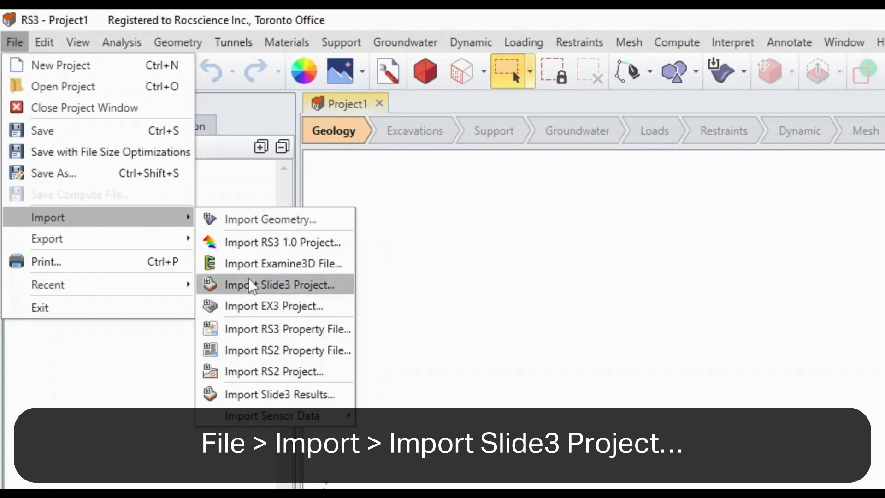
click(274, 284)
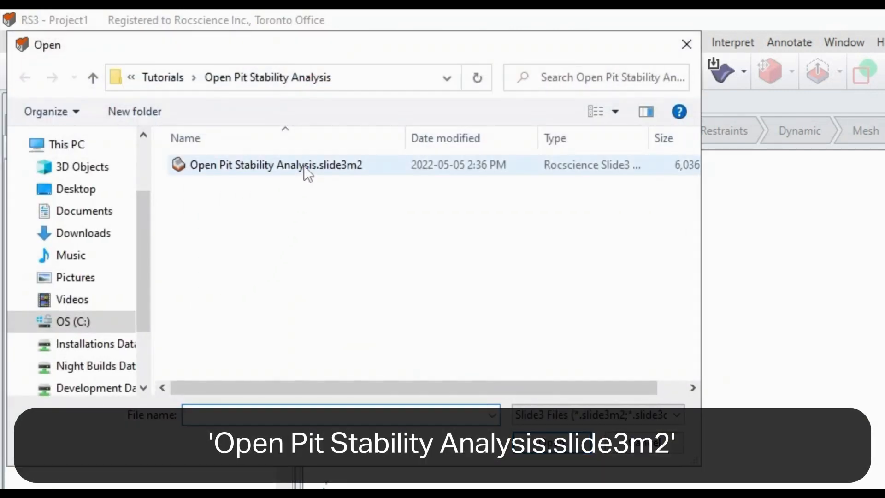
click(275, 164)
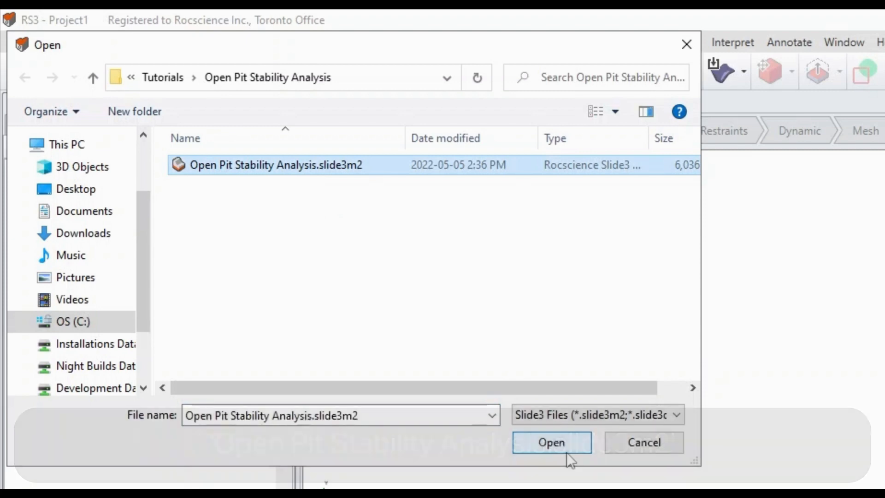
click(551, 442)
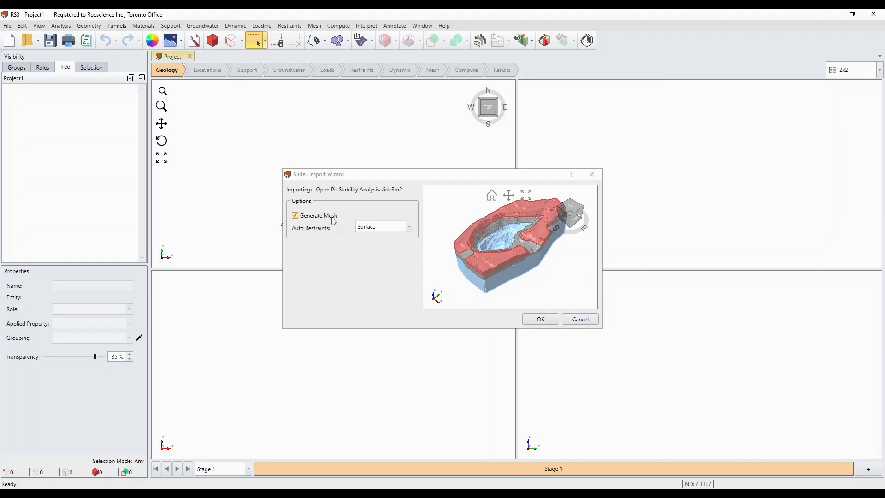
mouse_move(488, 261)
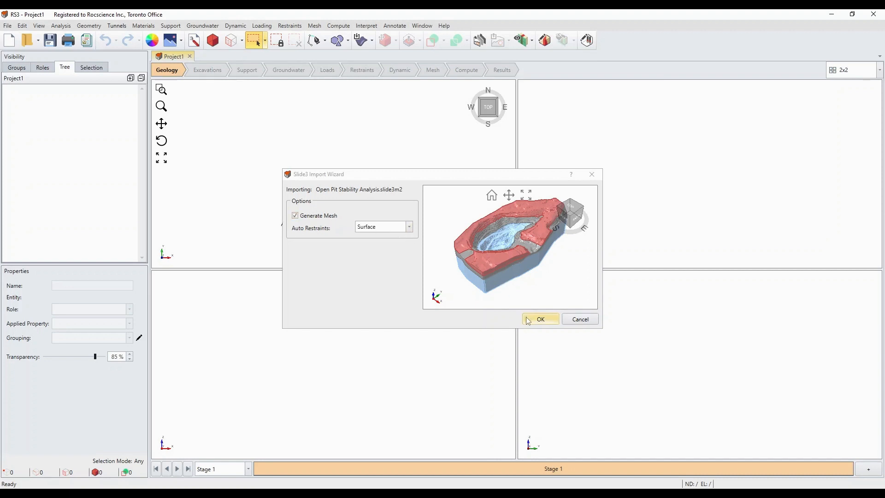
click(539, 319)
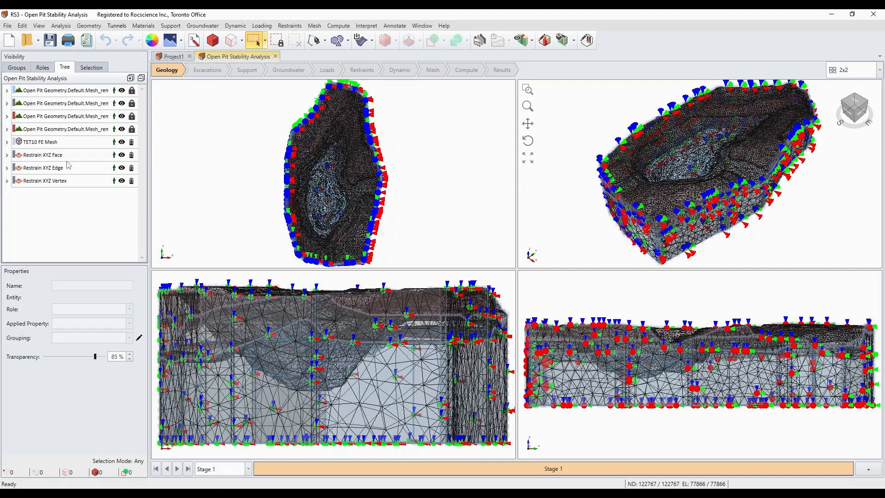
Confirm Project Settings with Determine Strength Reduction Factor on, Automatic step and 0.01 tolerance
click(61, 26)
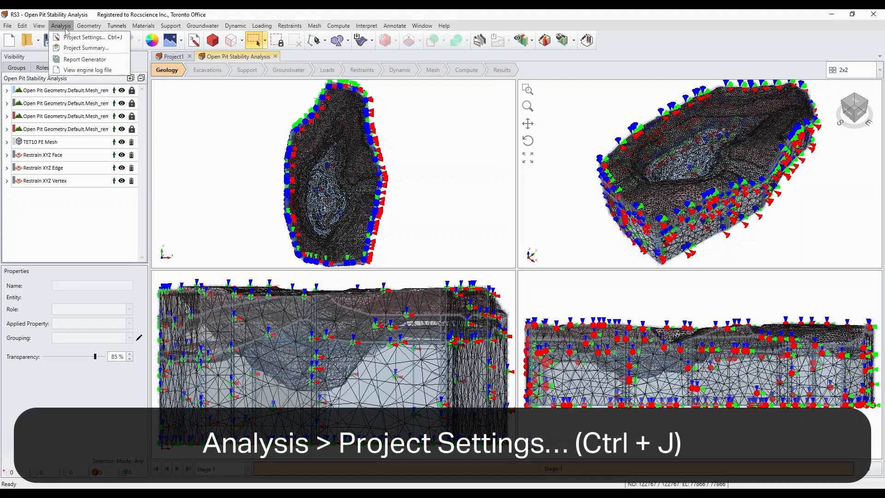
mouse_move(84, 48)
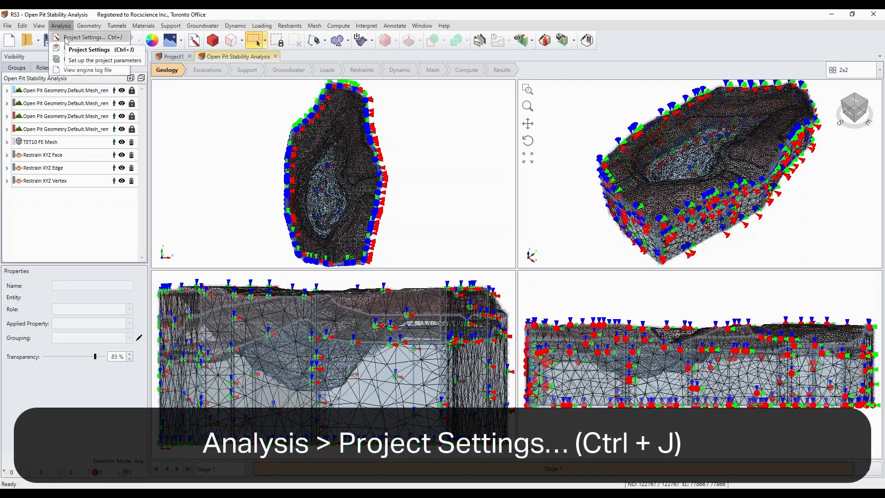
click(89, 49)
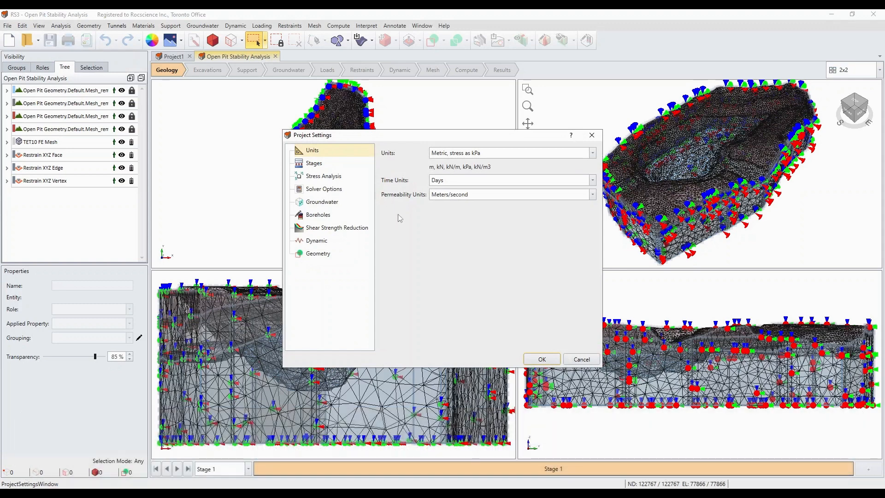
mouse_move(410, 235)
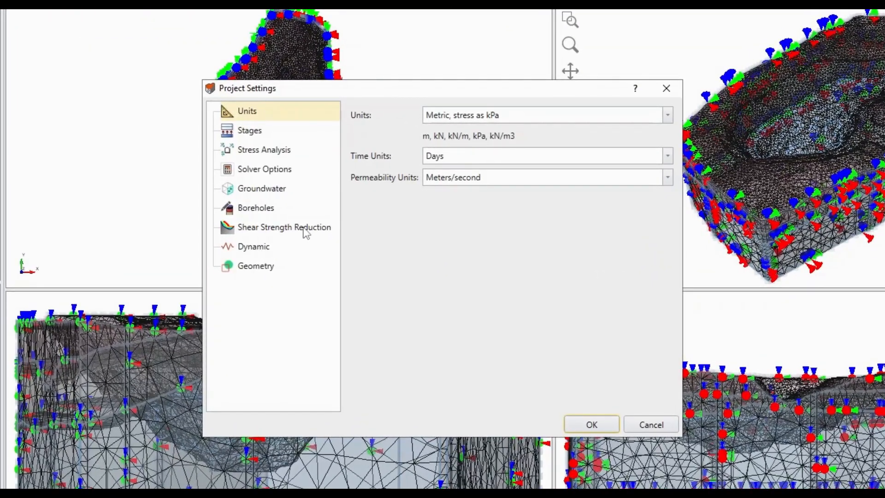
click(284, 227)
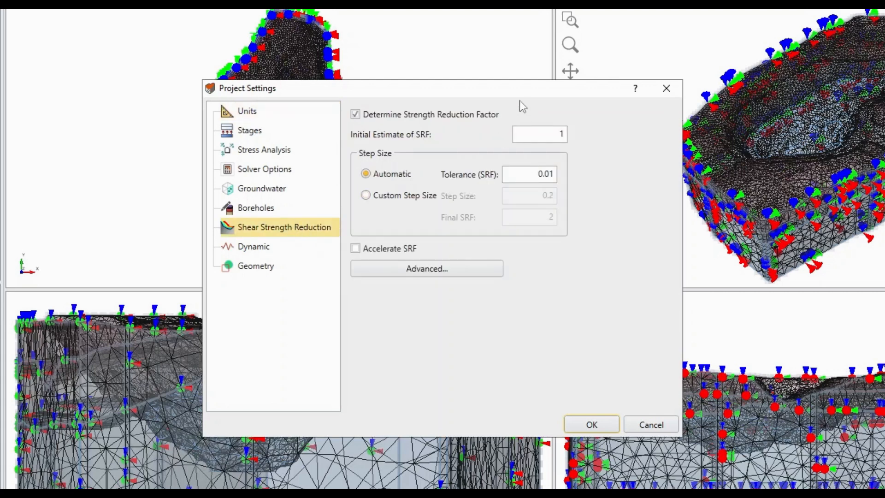
mouse_move(438, 139)
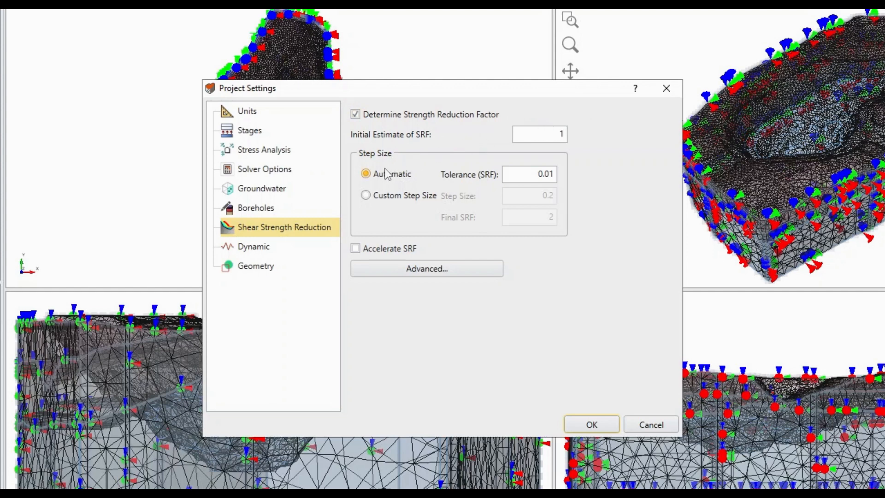
mouse_move(443, 183)
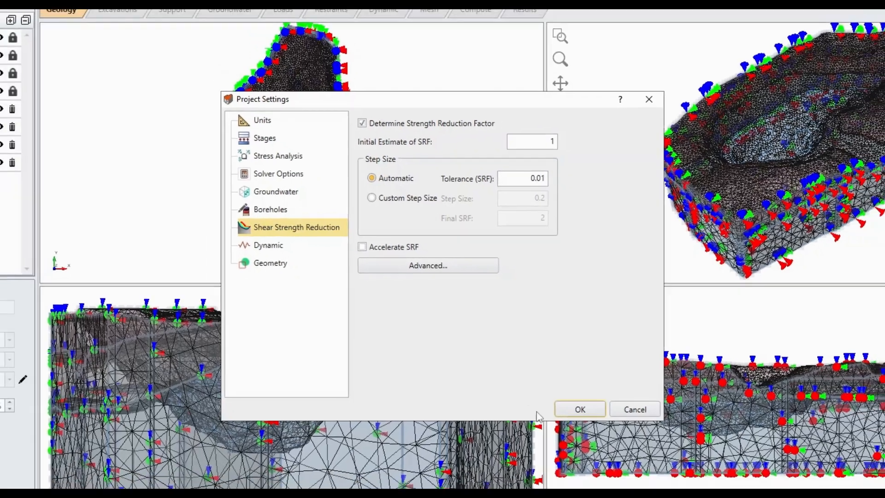
click(579, 409)
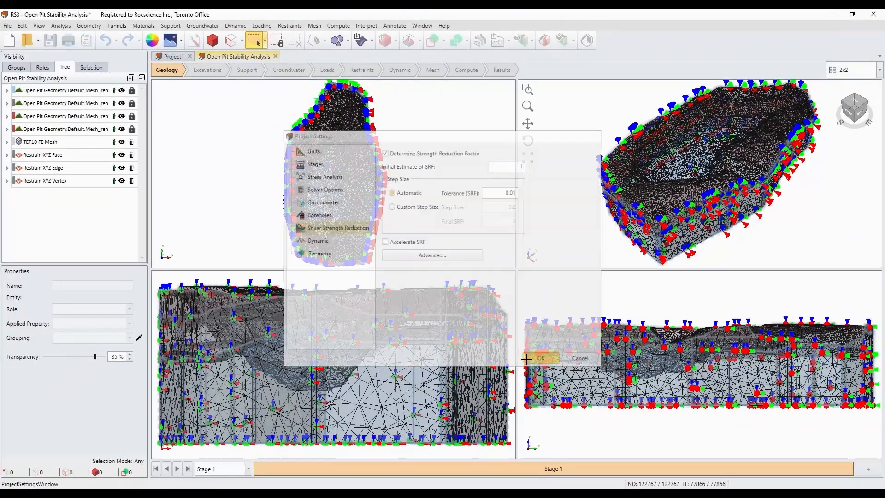
click(540, 357)
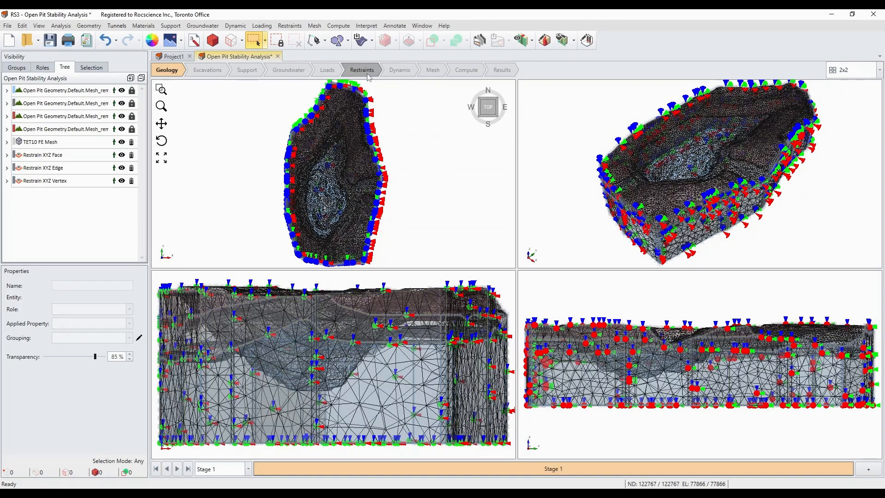
Apply Auto Restrain (Surface) to the outer boundary and advance to the Mesh stage
click(289, 26)
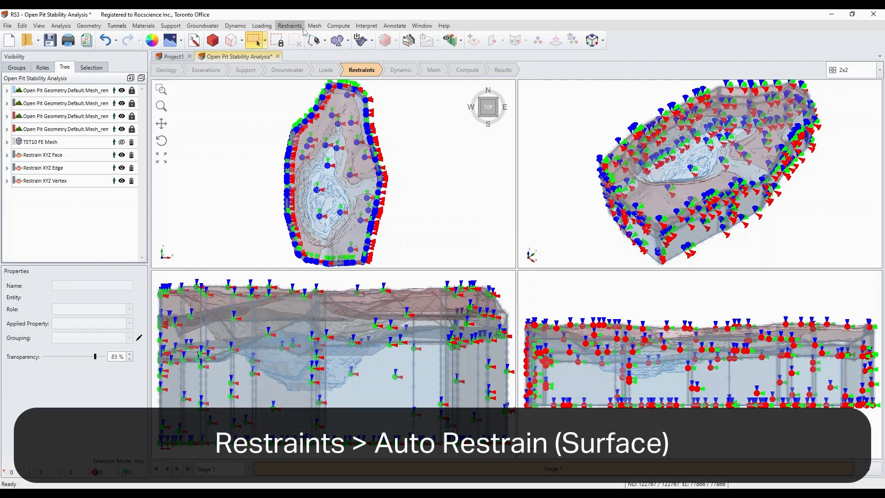
click(289, 26)
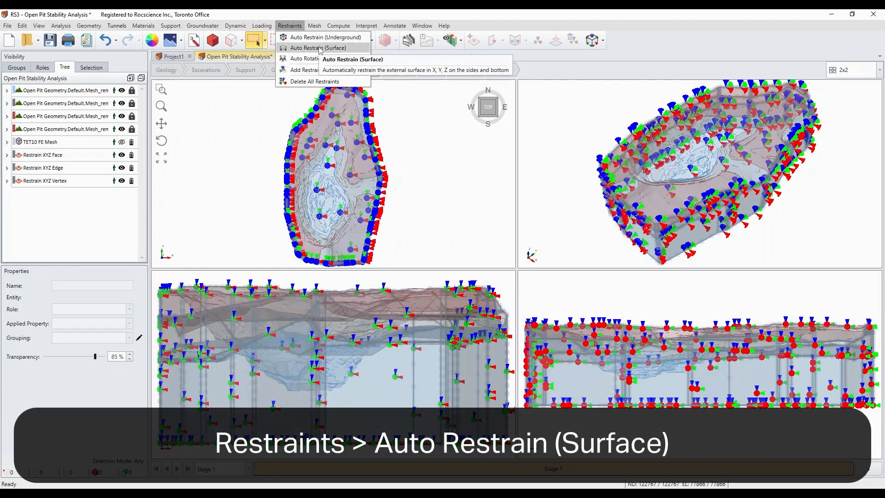
click(321, 47)
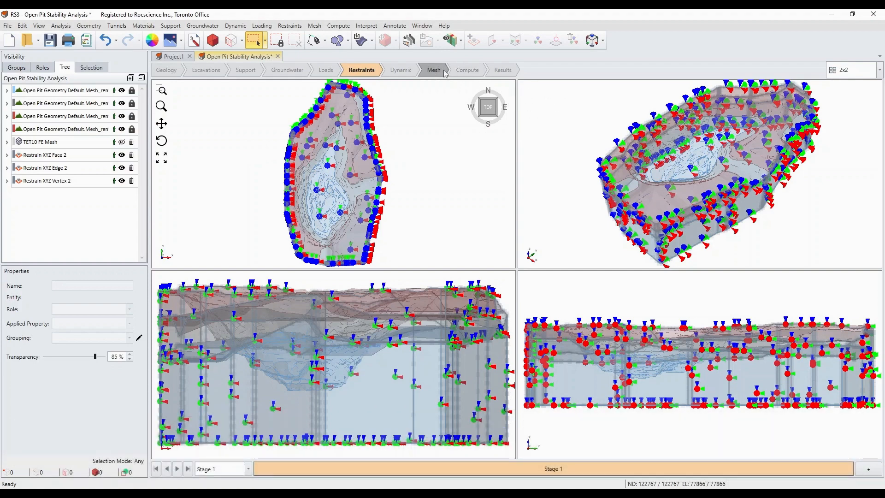
mouse_move(434, 73)
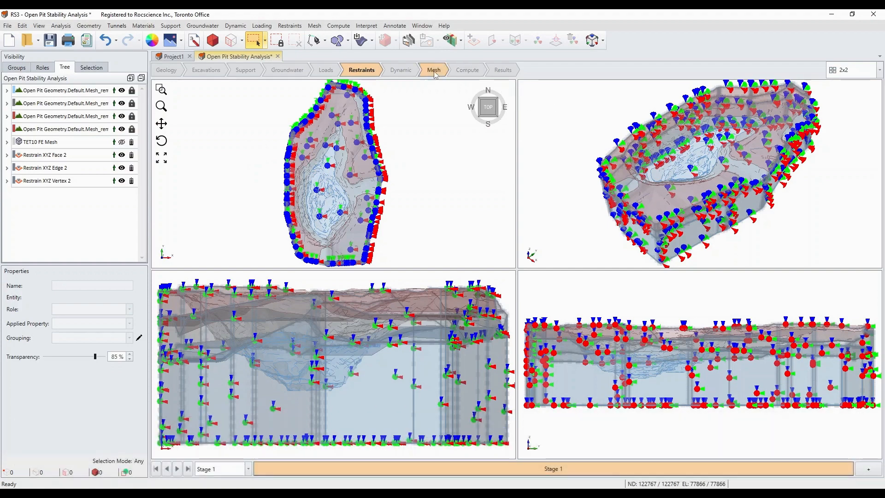
click(431, 70)
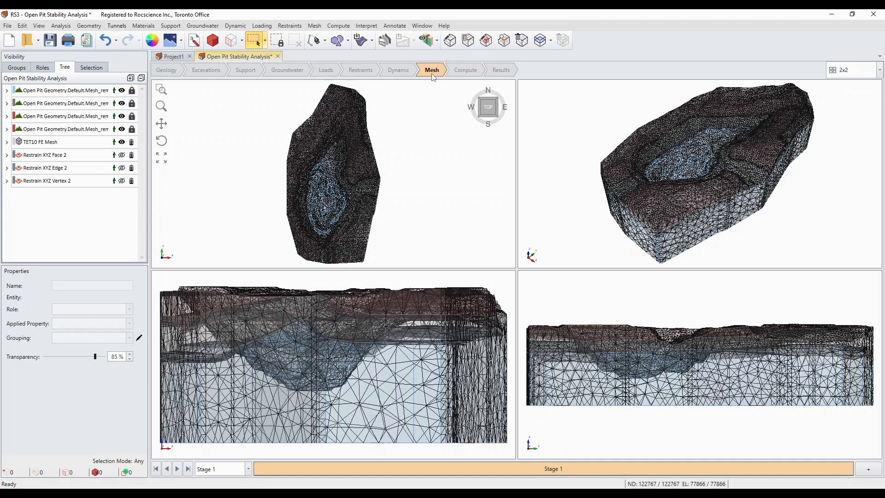
Remesh with Low density uniform 10-noded tetrahedra, overriding the existing mesh
click(314, 26)
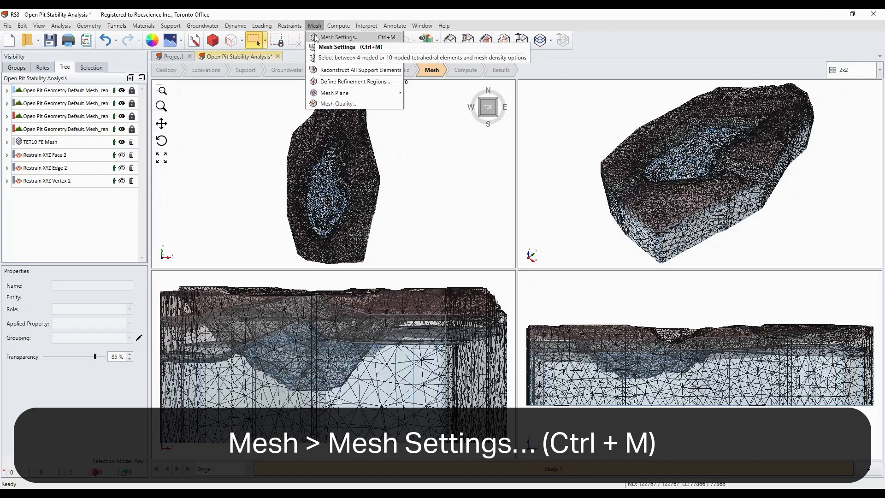
click(338, 37)
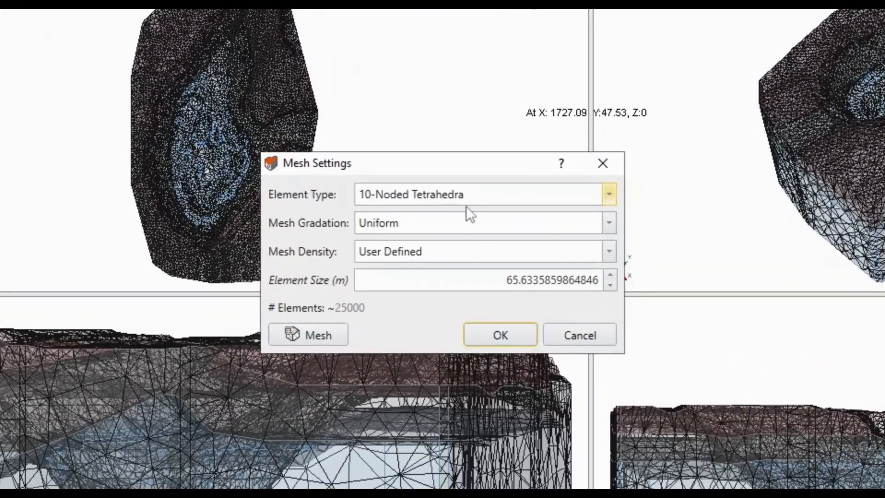
mouse_move(411, 227)
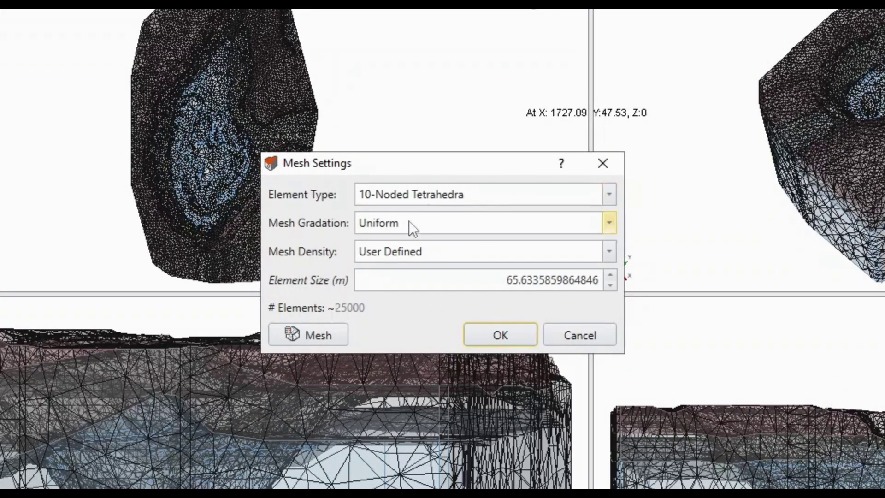
mouse_move(393, 240)
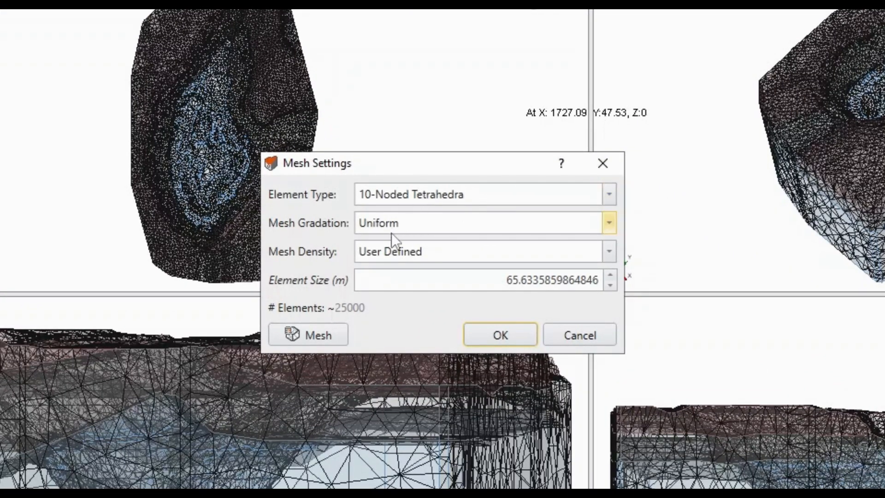
click(608, 251)
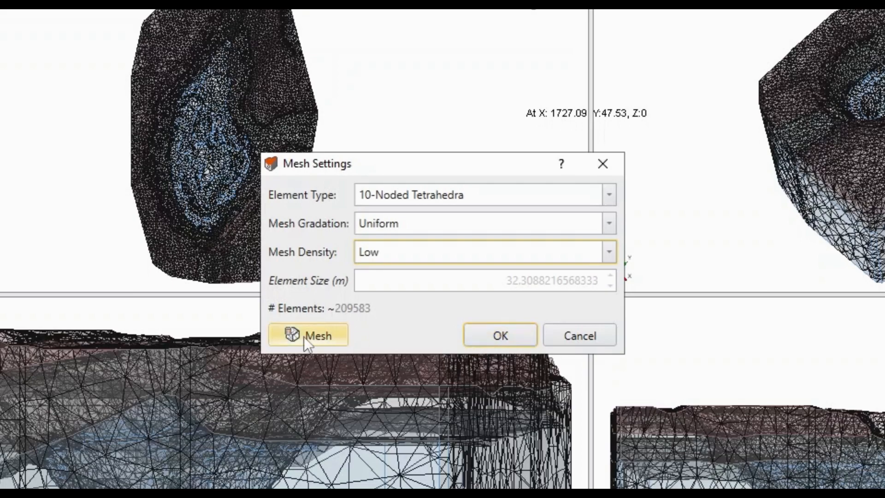
click(308, 334)
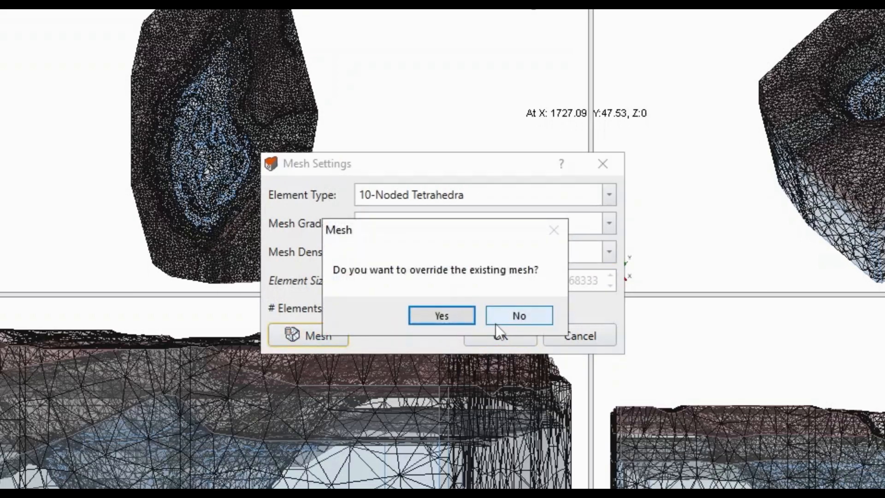
click(441, 315)
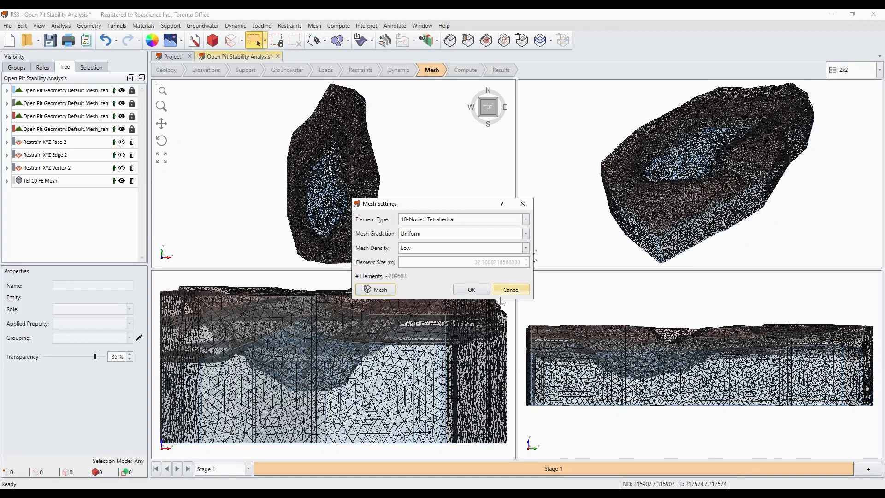
click(510, 289)
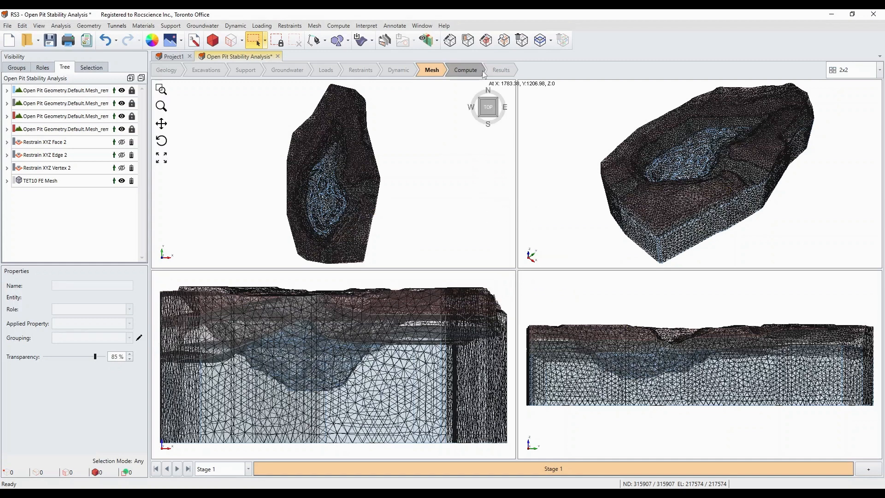
At the Compute stage, save the project as 'Open Pit Stability Analysis - SSR Tutorial'
click(465, 69)
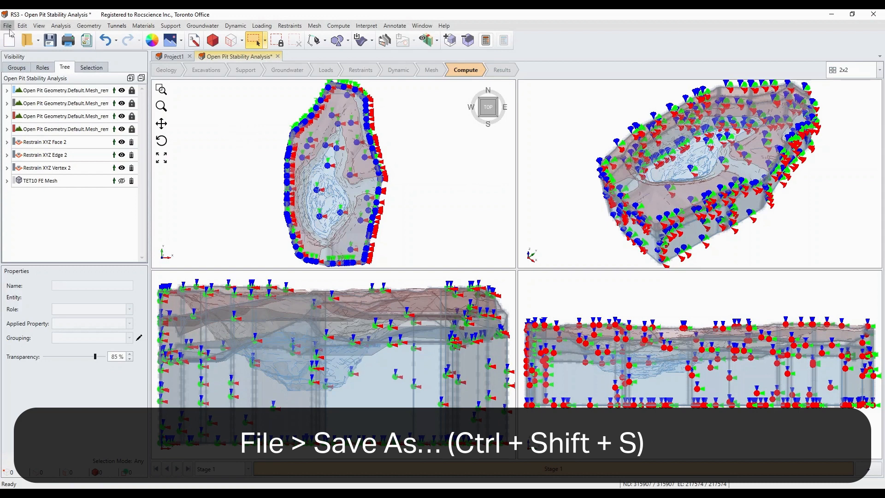
click(7, 25)
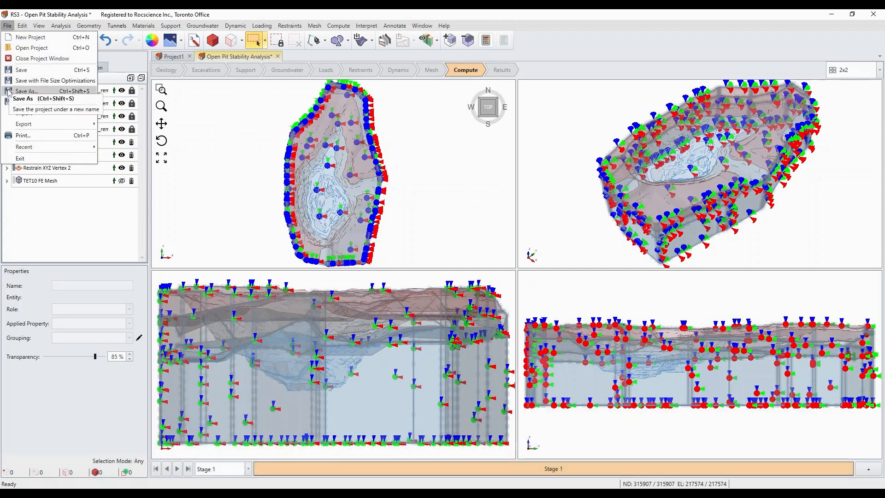
click(26, 92)
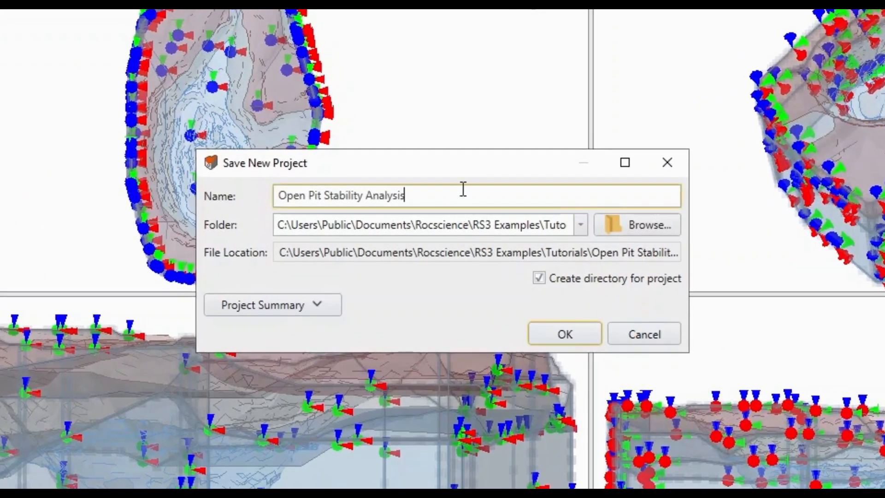
text(- SSR)
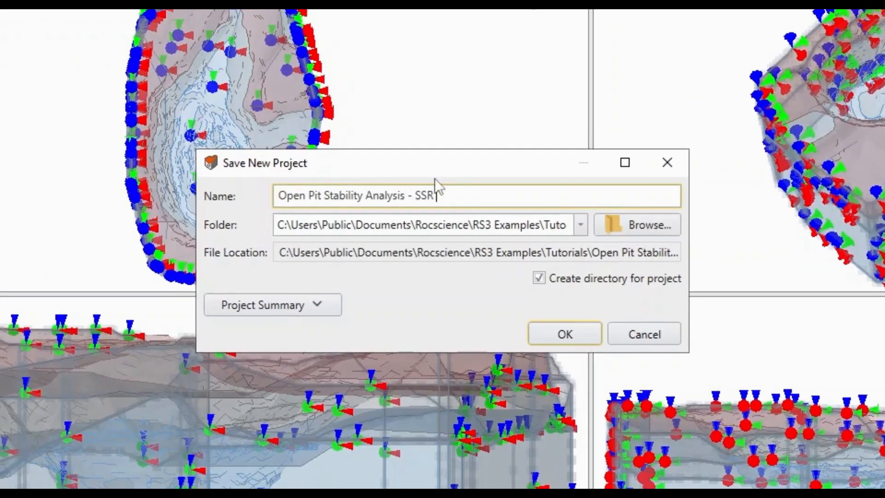
text(Tutorial)
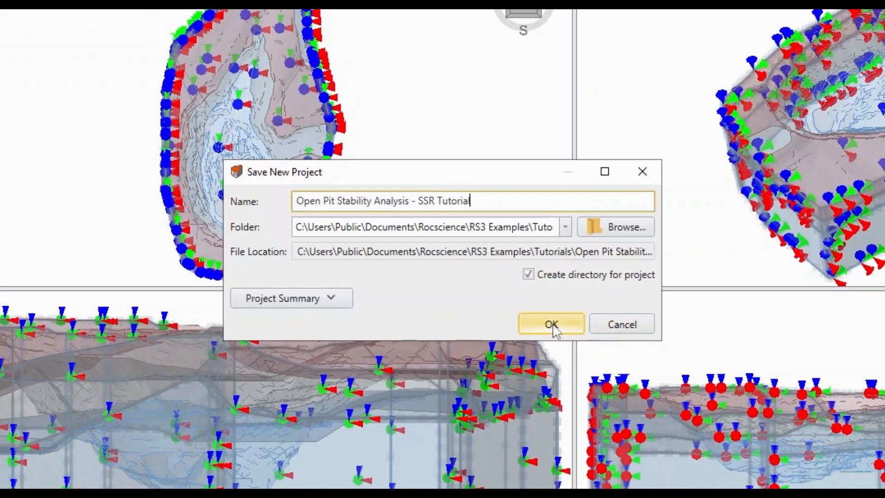
click(550, 324)
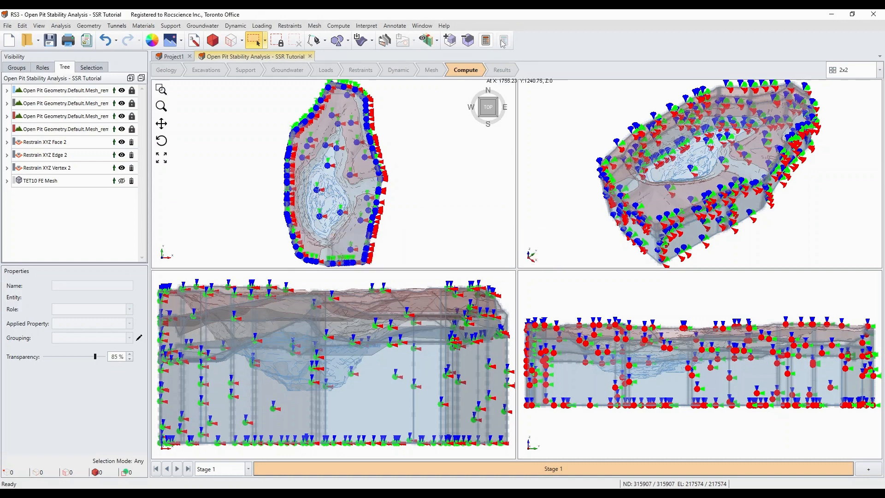
mouse_move(484, 40)
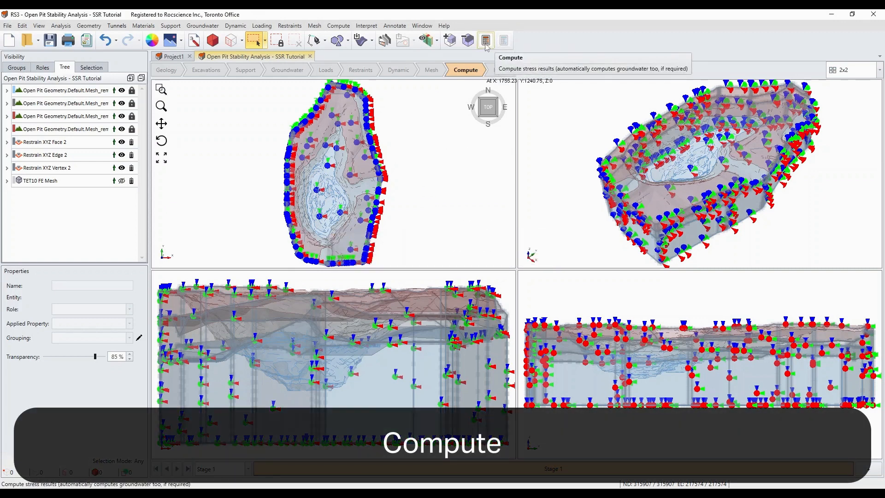
Compute the strength-reduction stress analysis and wait for results to load
click(485, 40)
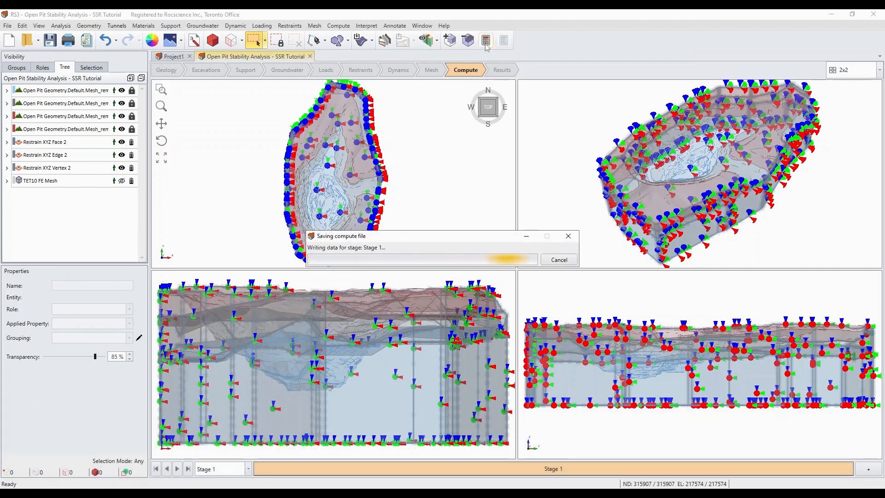
mouse_move(486, 40)
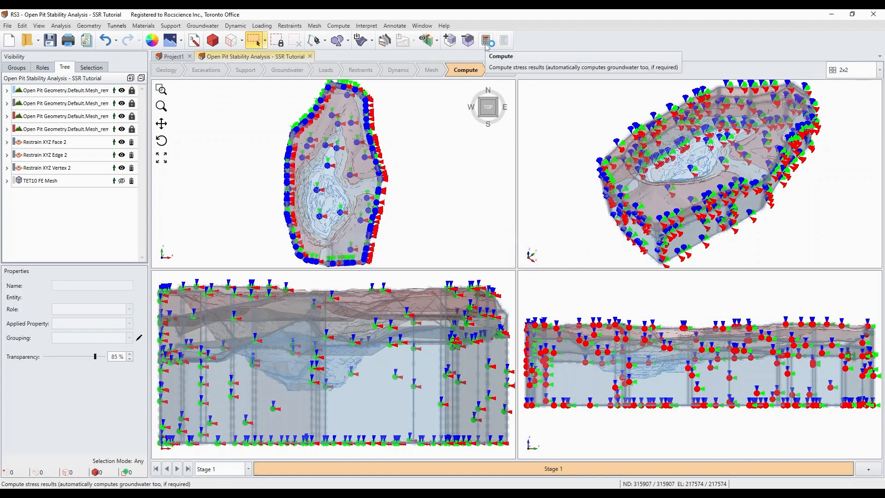
click(485, 40)
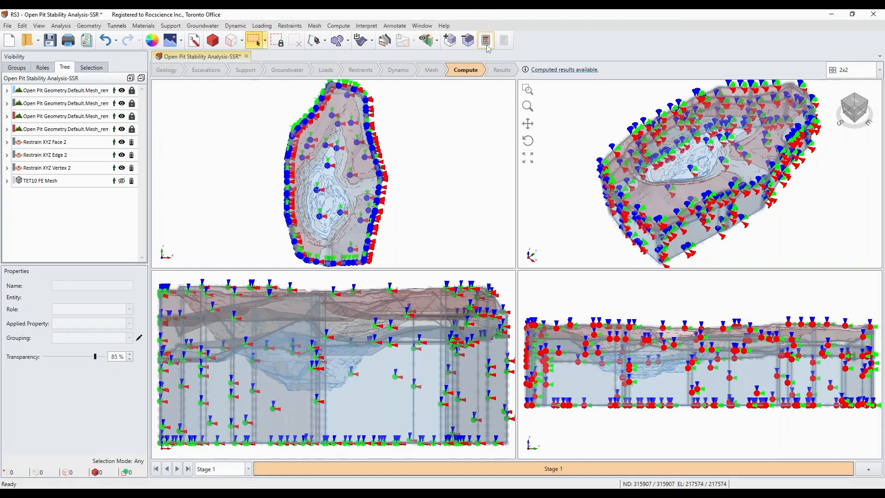
click(501, 69)
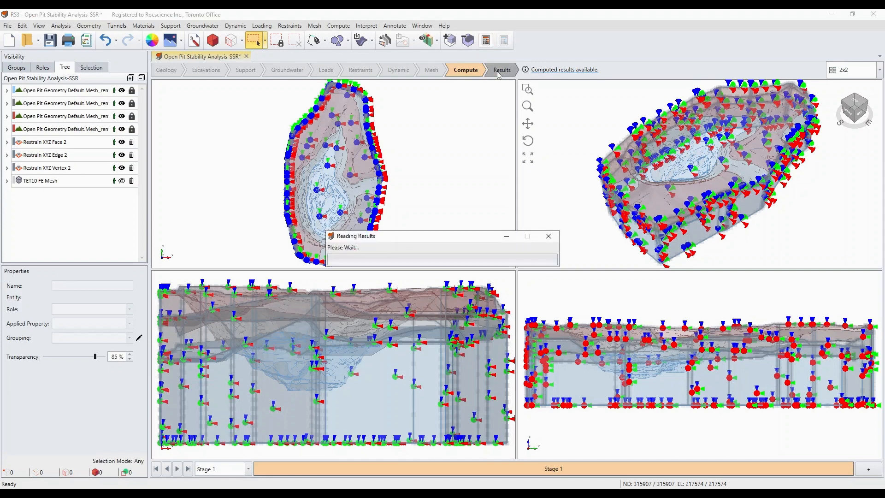
Show Solid Displacement > Total Displacement contoured over the model exterior
click(502, 69)
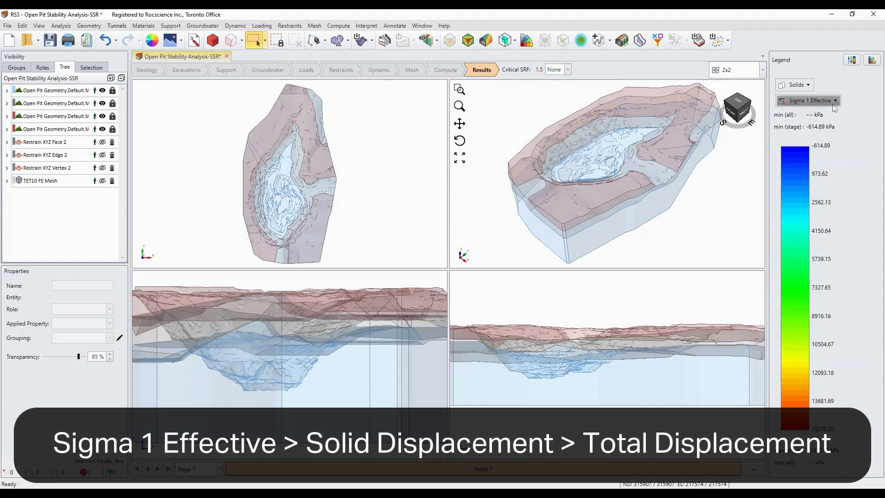
click(809, 100)
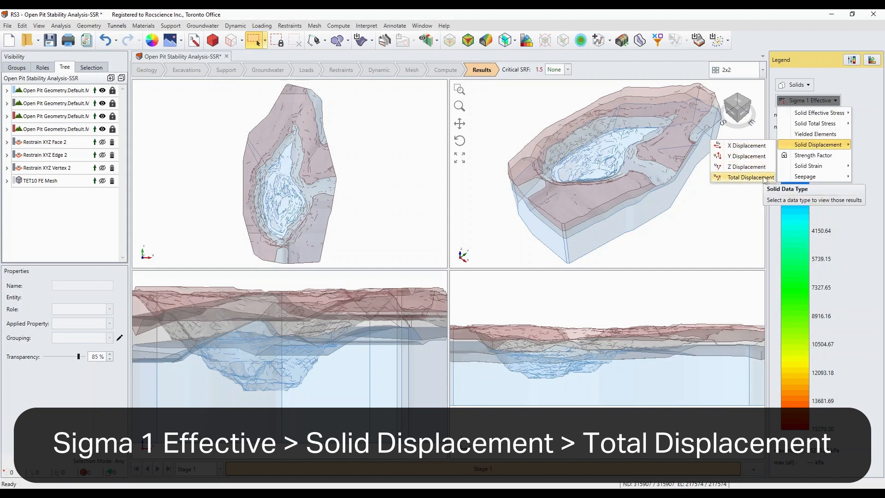
click(750, 177)
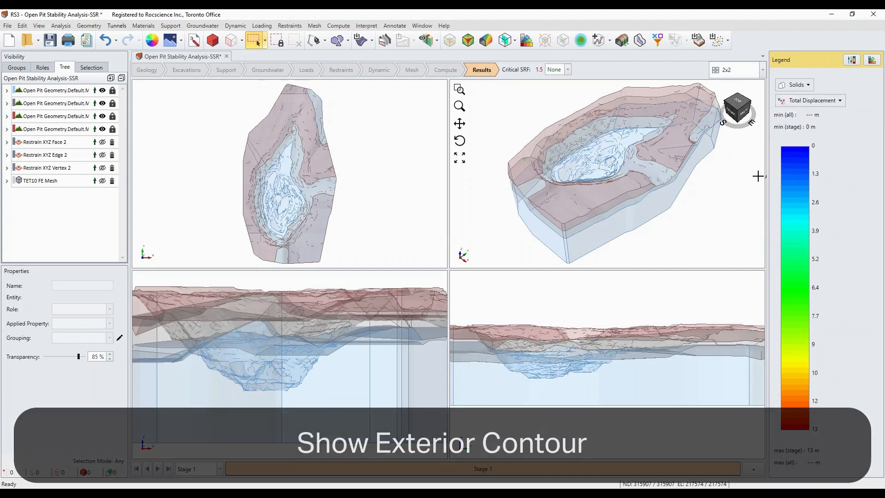
mouse_move(467, 39)
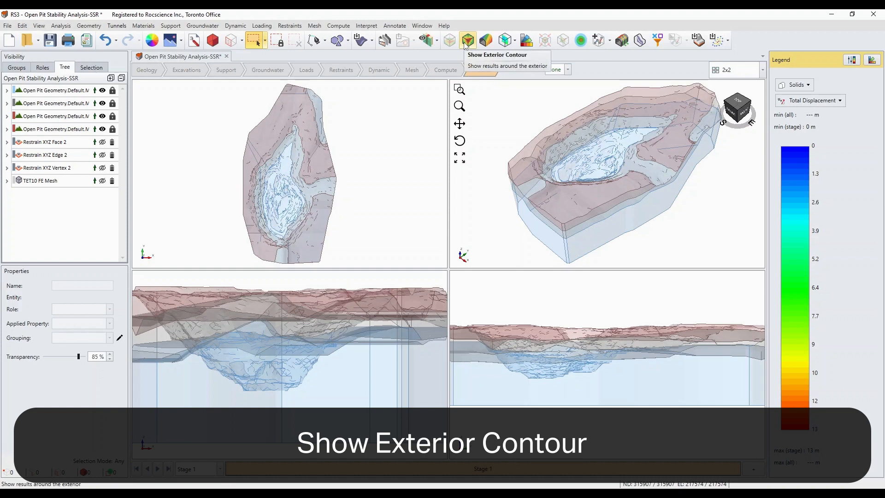
click(467, 40)
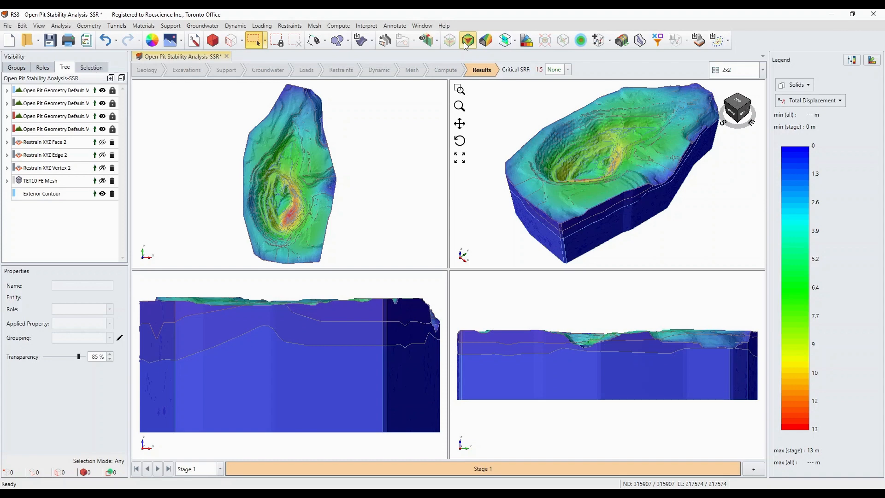
Import the Global Min GLE_result.slide3dresobj Slide3 result via Interpret > Import Slide3 Results
click(365, 26)
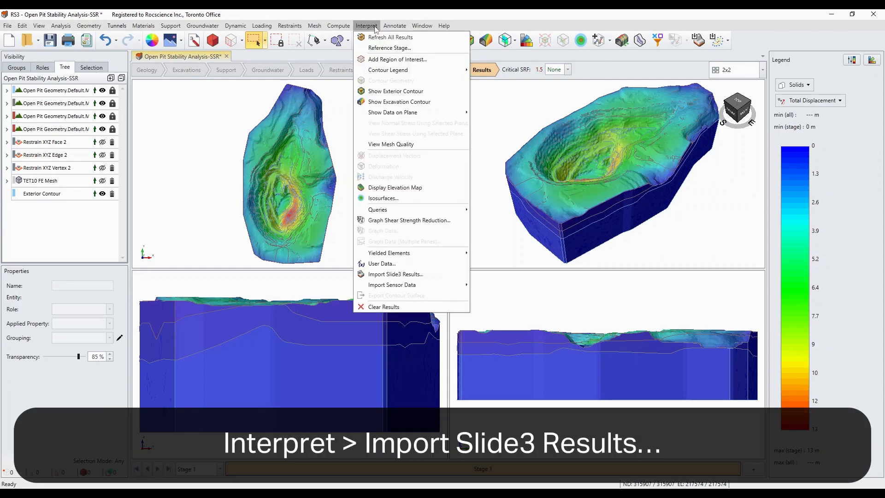
mouse_move(395, 274)
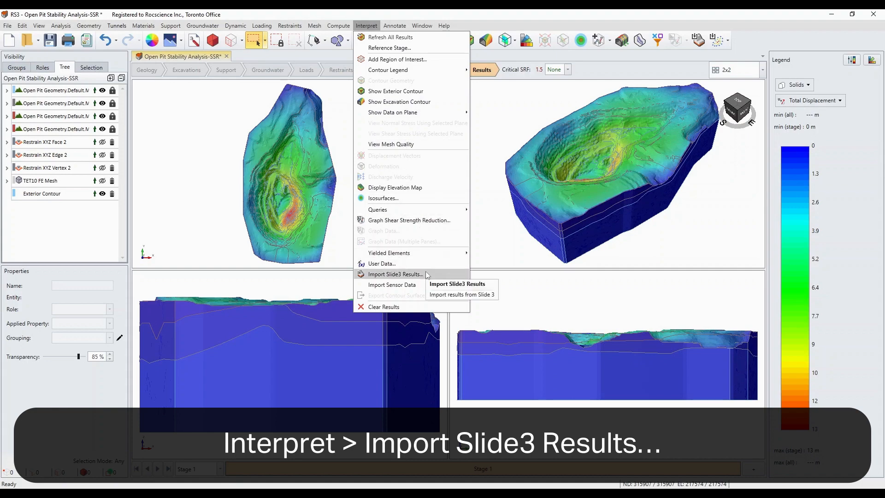
click(395, 273)
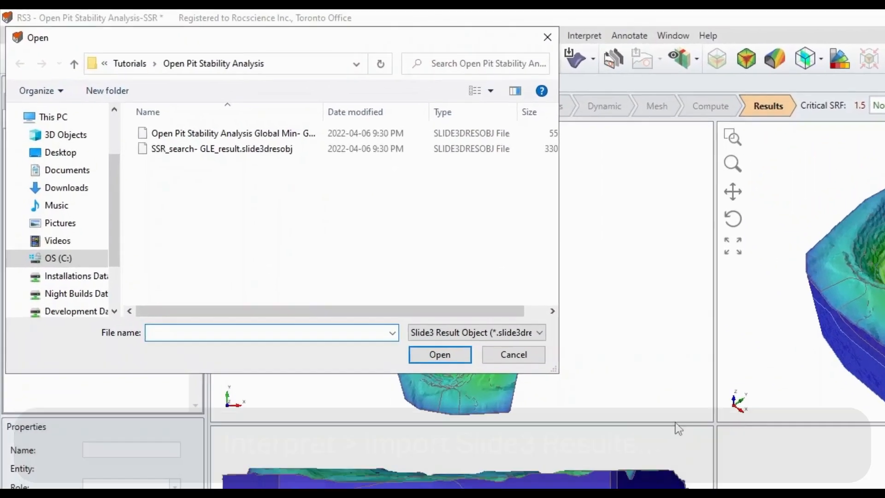
click(232, 132)
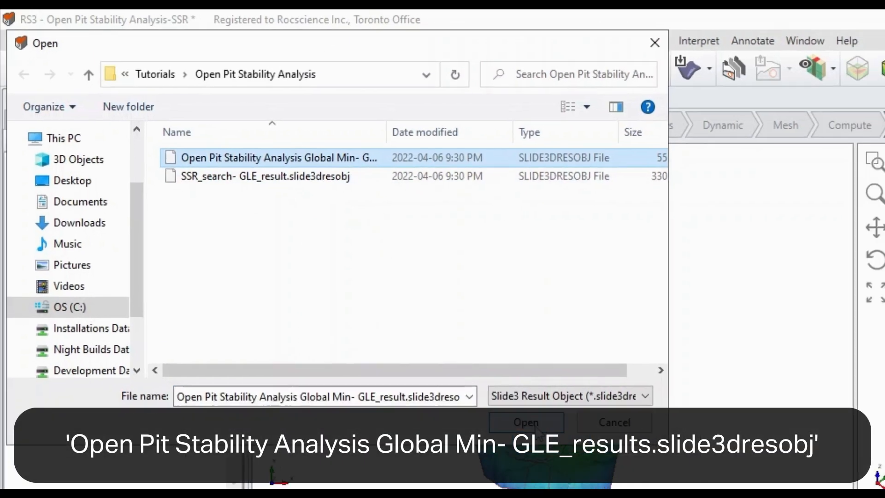
click(524, 422)
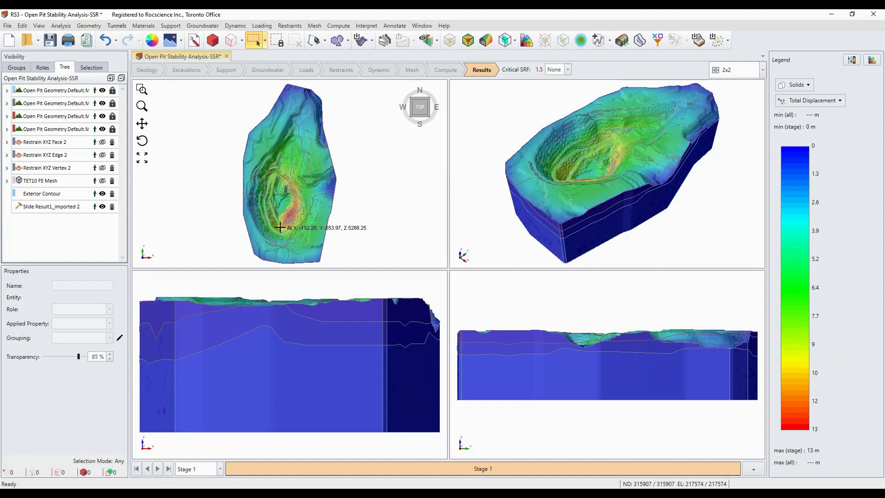
mouse_move(569, 137)
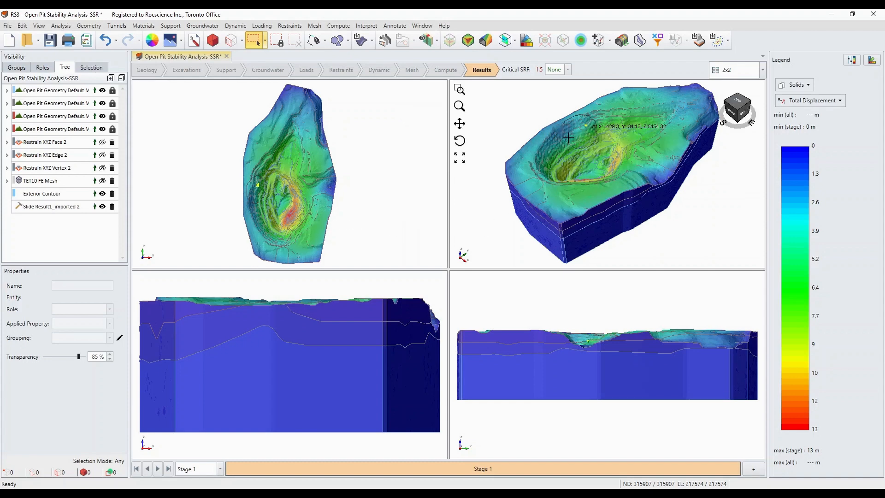
mouse_move(500, 116)
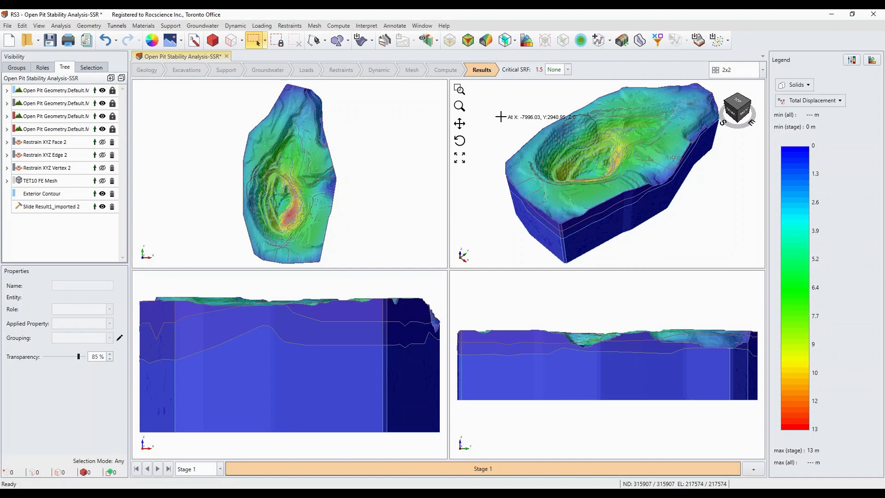
mouse_move(499, 107)
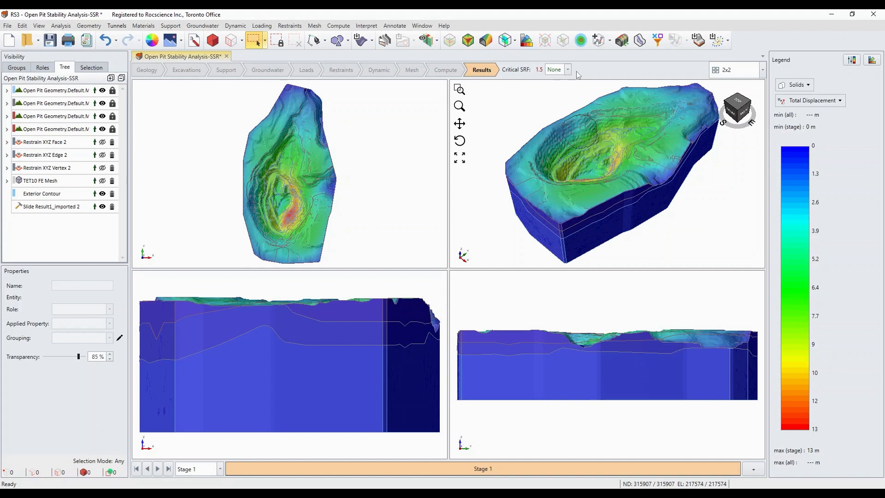
Set Critical SRF to 1.51 so displacement localizes in the pit-wall failure zone near 66 m
click(567, 69)
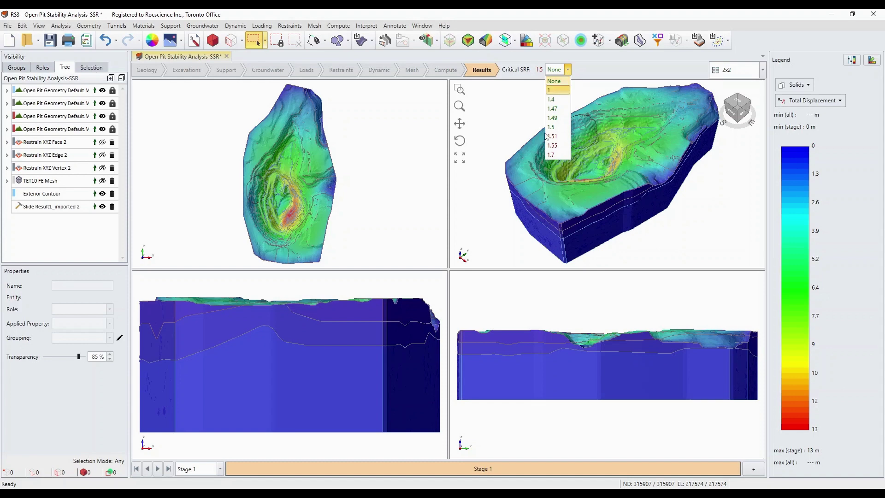
click(554, 81)
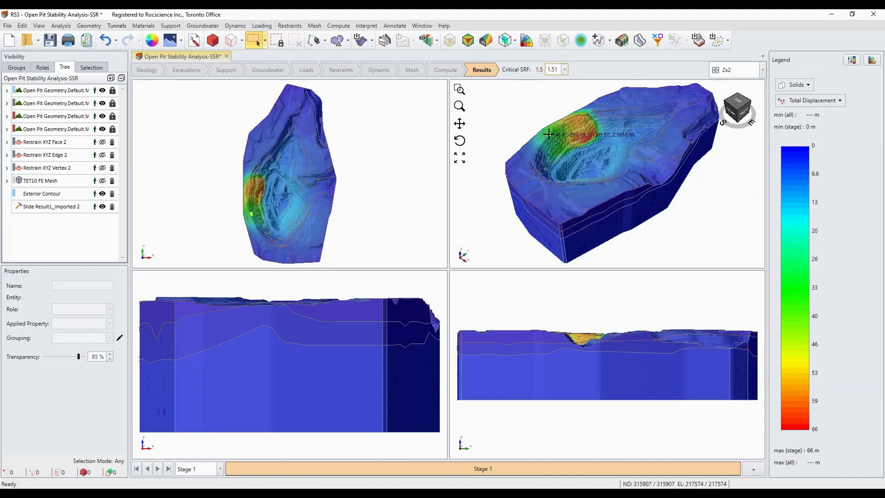
click(564, 69)
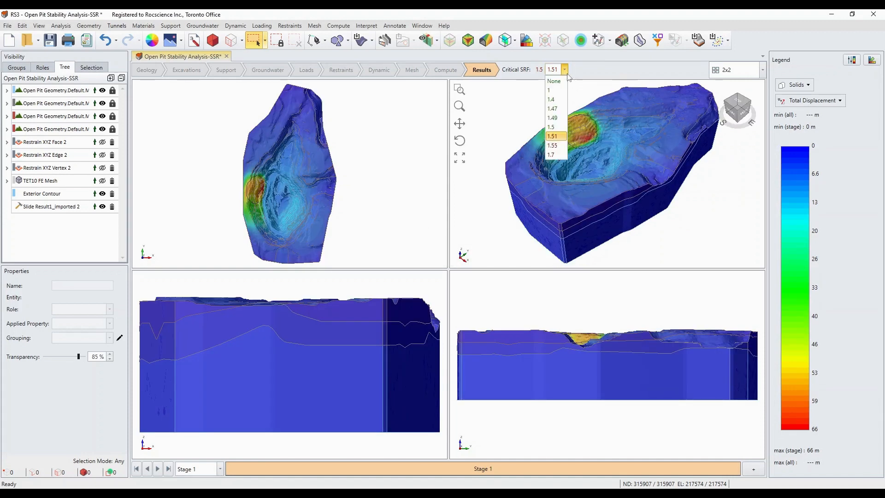
mouse_move(551, 136)
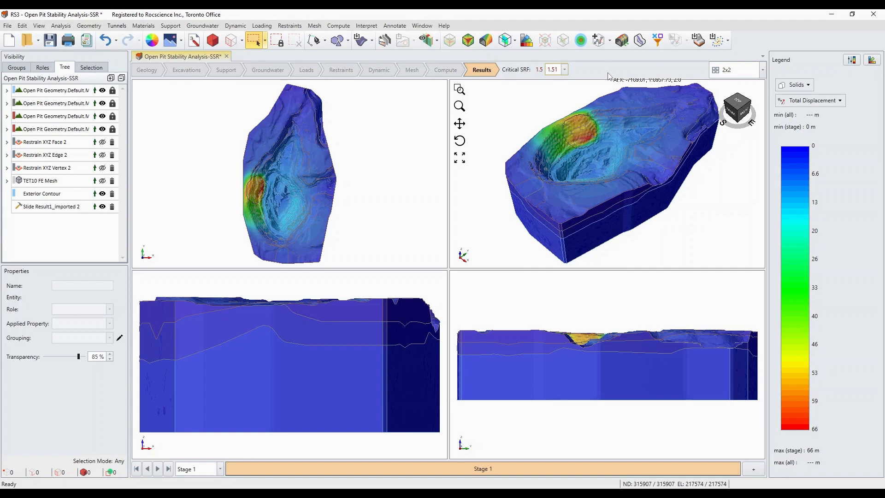
Add an XZ contour plane via Interpret > Show Data on Plane with Origin Y = -60
click(366, 26)
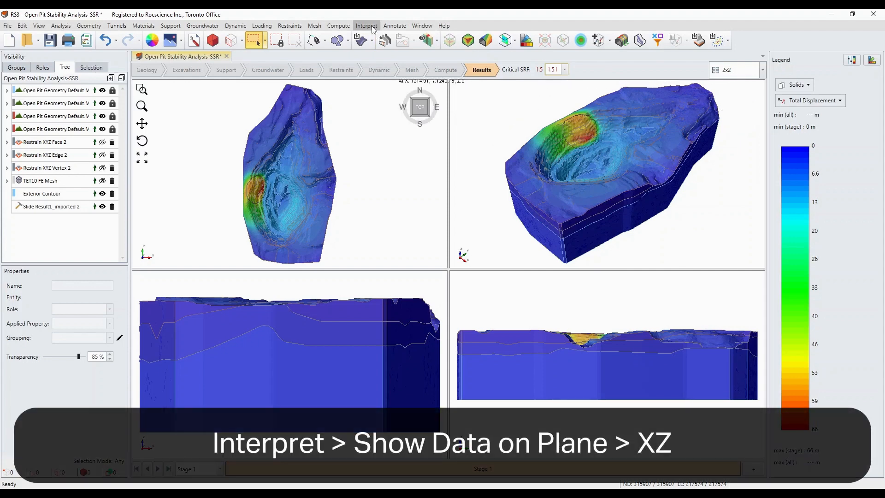
click(366, 25)
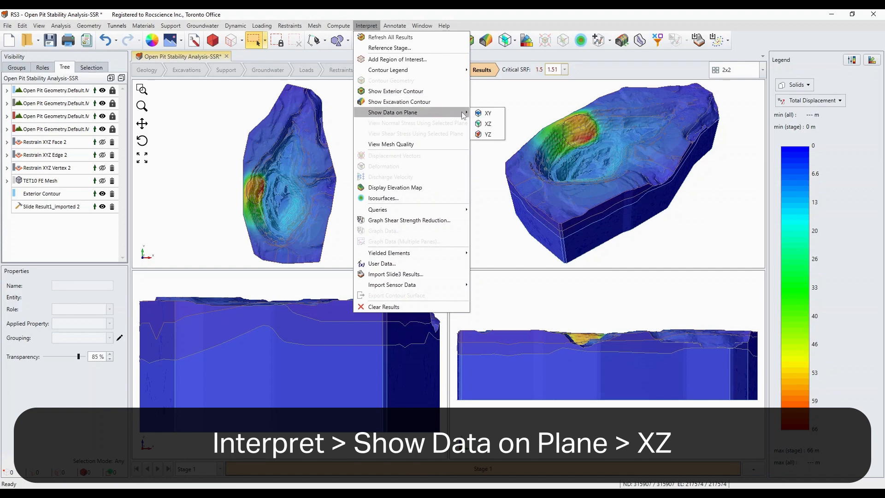
mouse_move(487, 123)
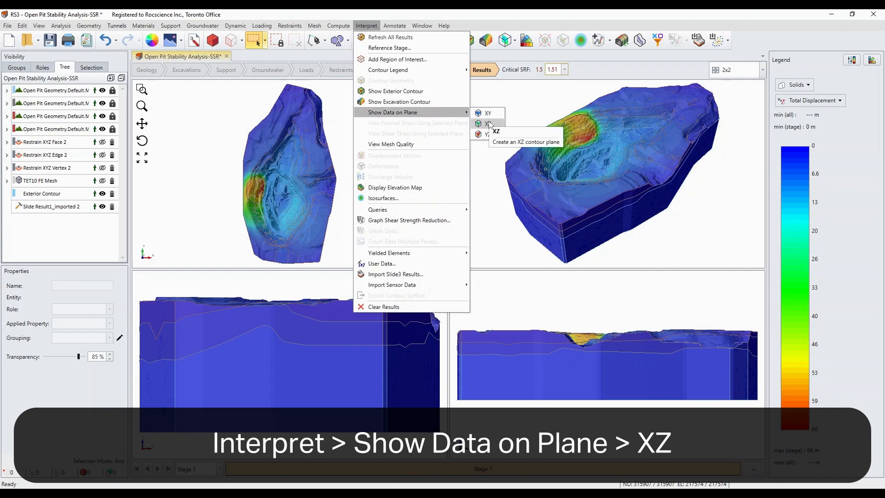
click(489, 123)
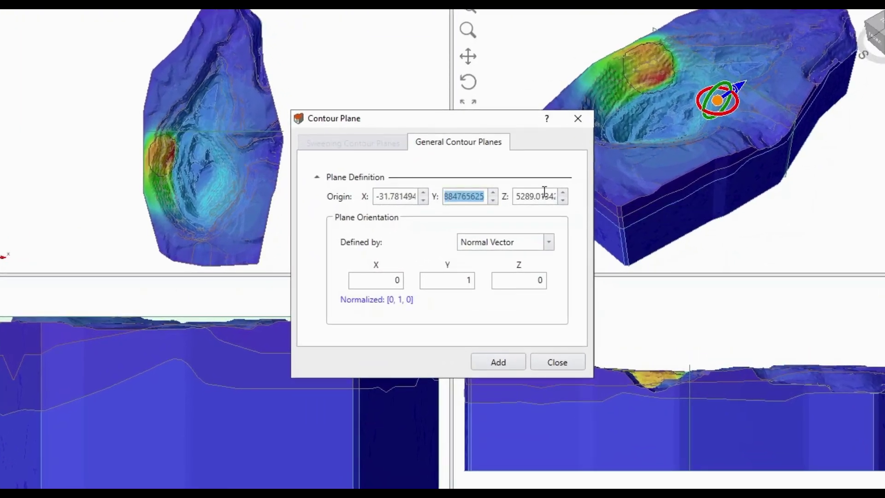
text(-60)
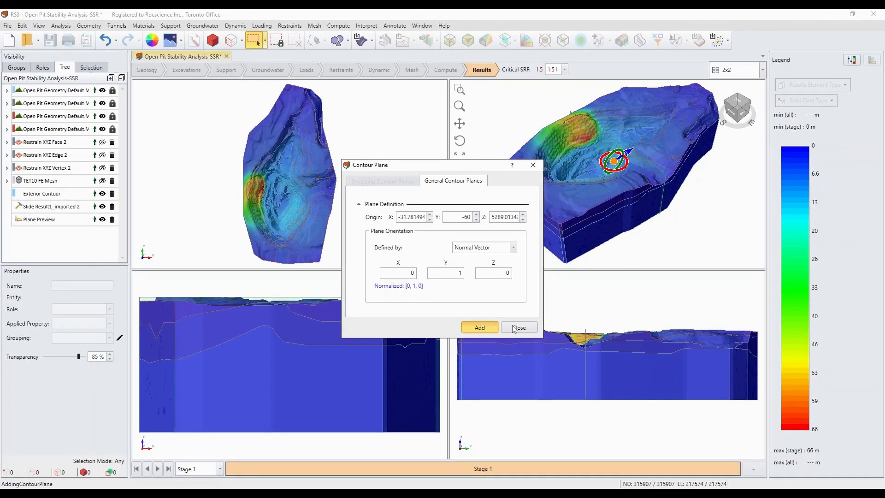
click(518, 327)
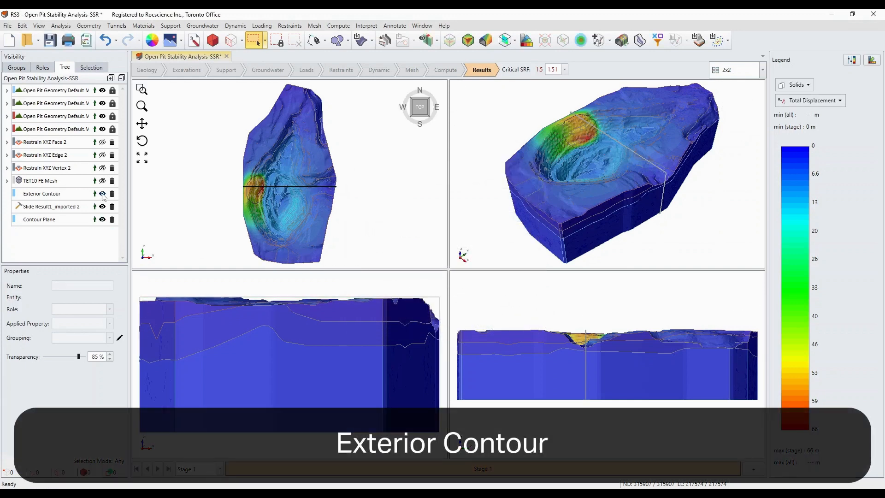
Hide the Exterior Contour in the Visibility tree to reveal the XZ plane's displacement contours
click(102, 194)
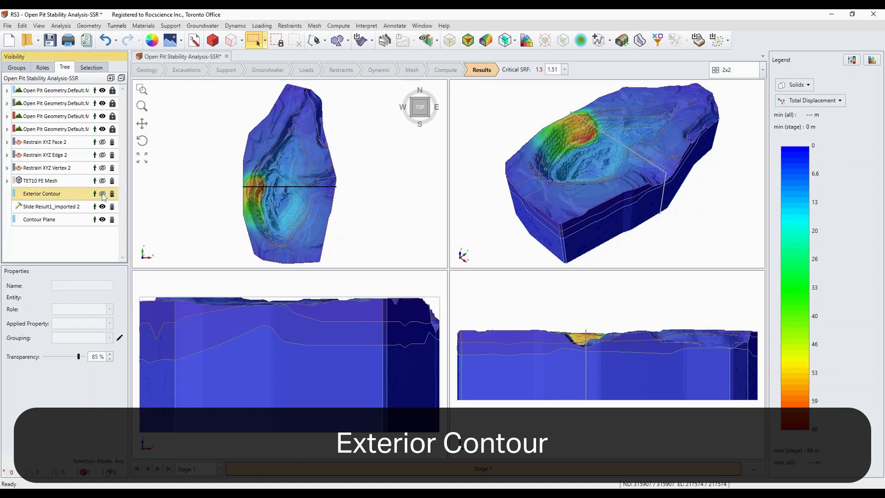
click(102, 194)
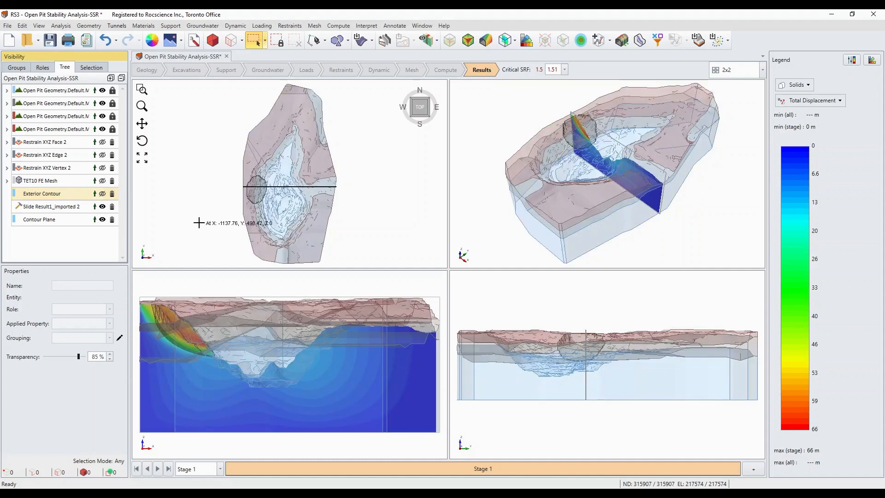
click(811, 101)
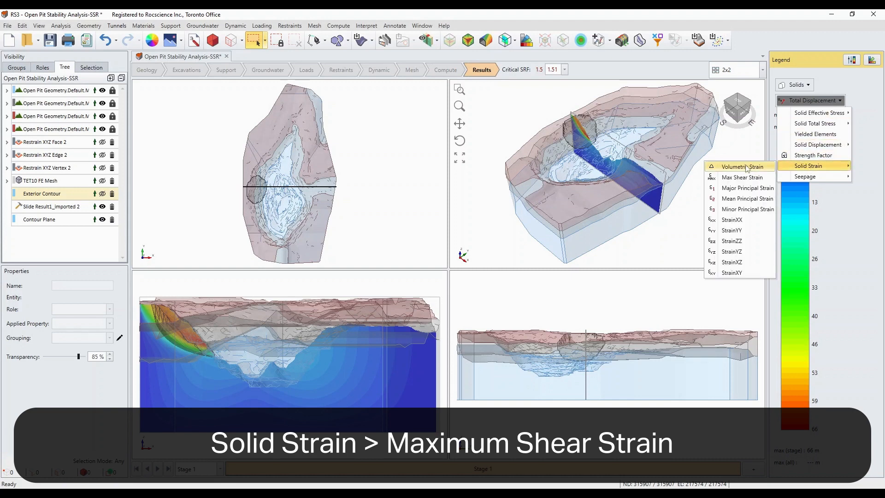
mouse_move(739, 177)
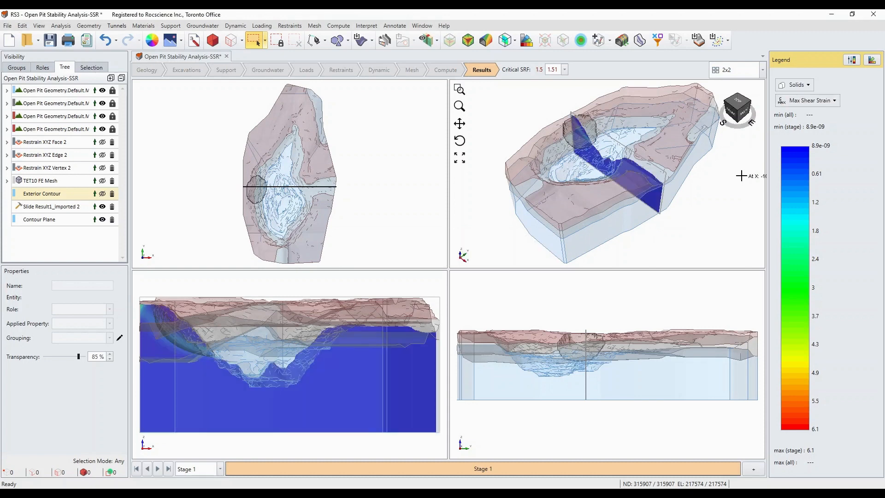
mouse_move(421, 275)
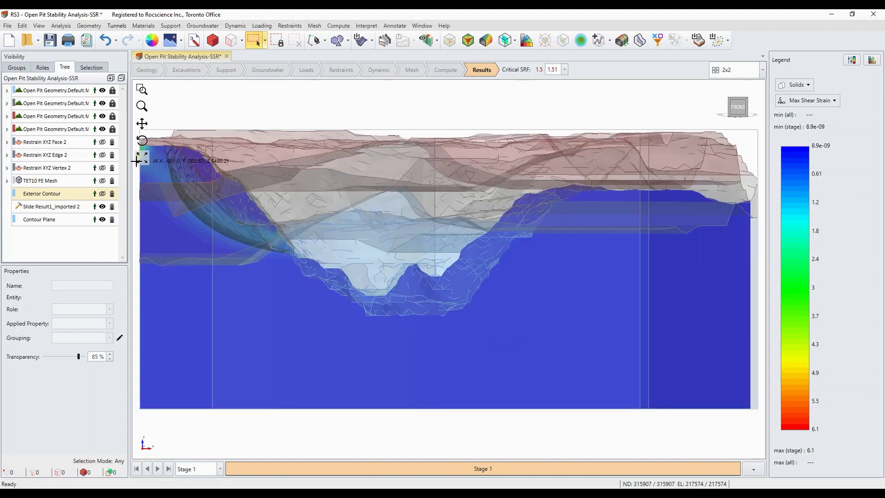
mouse_move(126, 205)
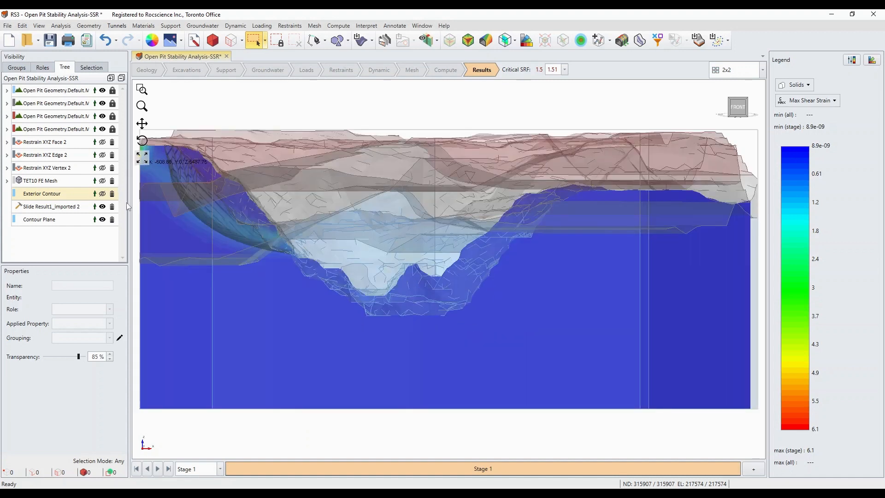